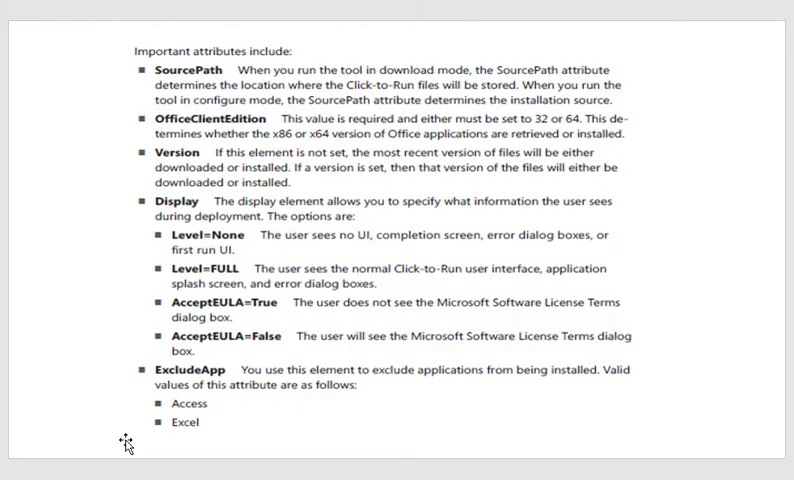
mouse_move(192, 407)
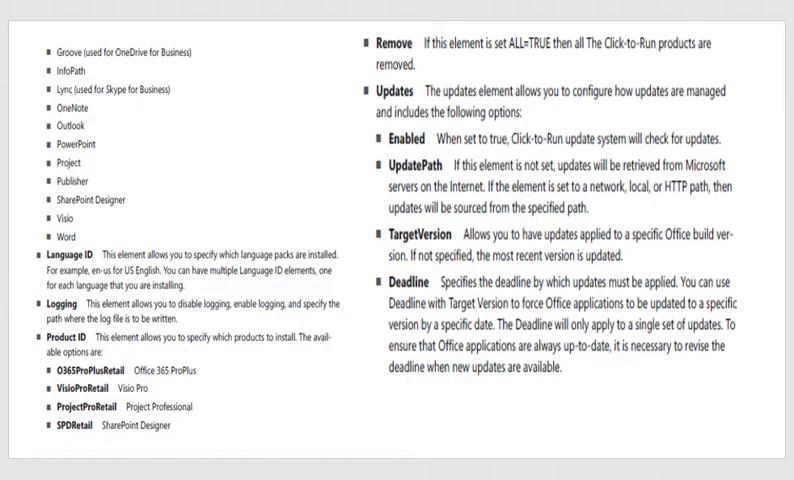
mouse_move(336, 373)
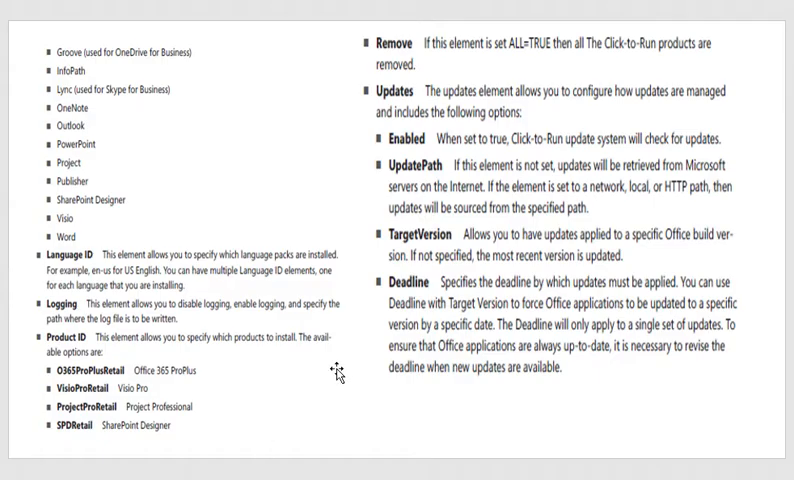